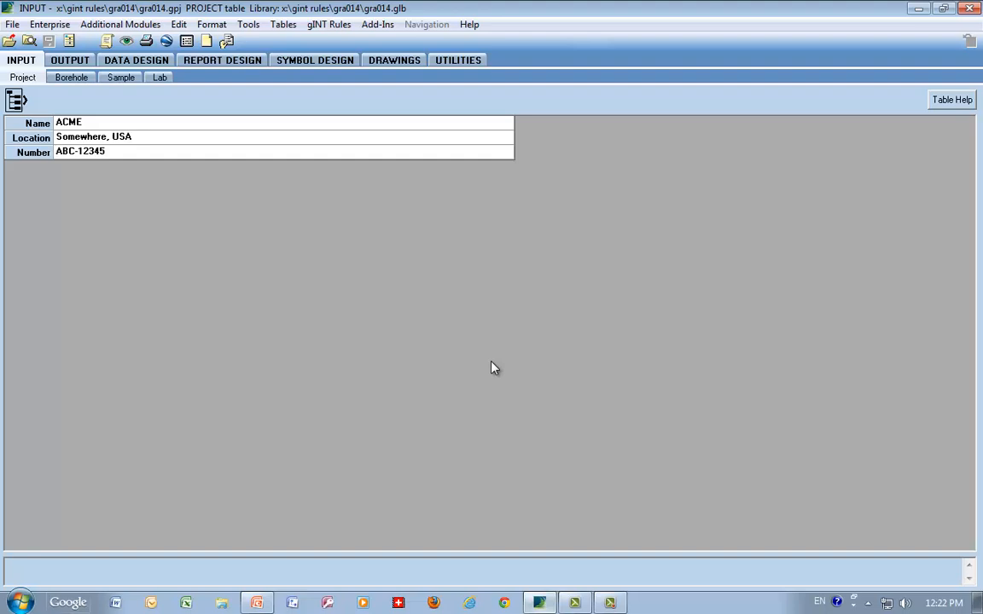
mouse_move(378, 152)
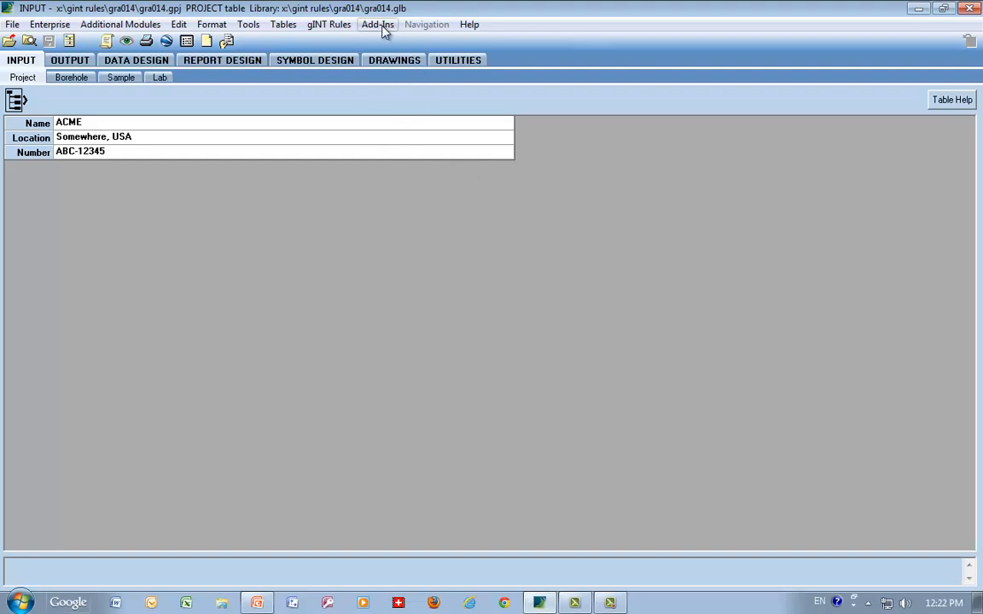
Launch the GRA014 add-in that links gINT tables and queries to Excel.
click(377, 24)
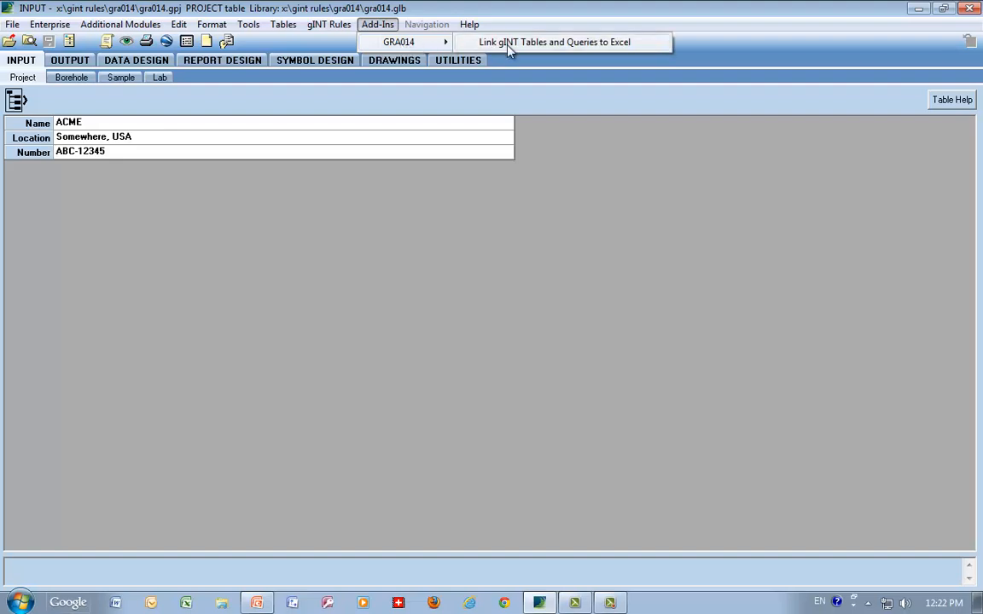
click(554, 41)
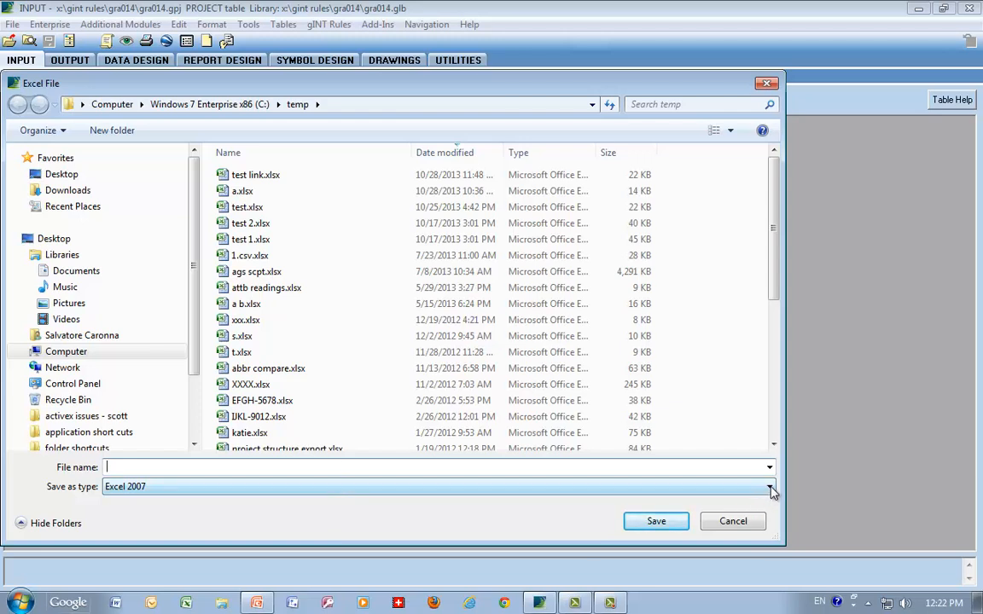
Save the link as Excel 2007 into the existing a.xlsx, confirming the overwrite.
click(769, 486)
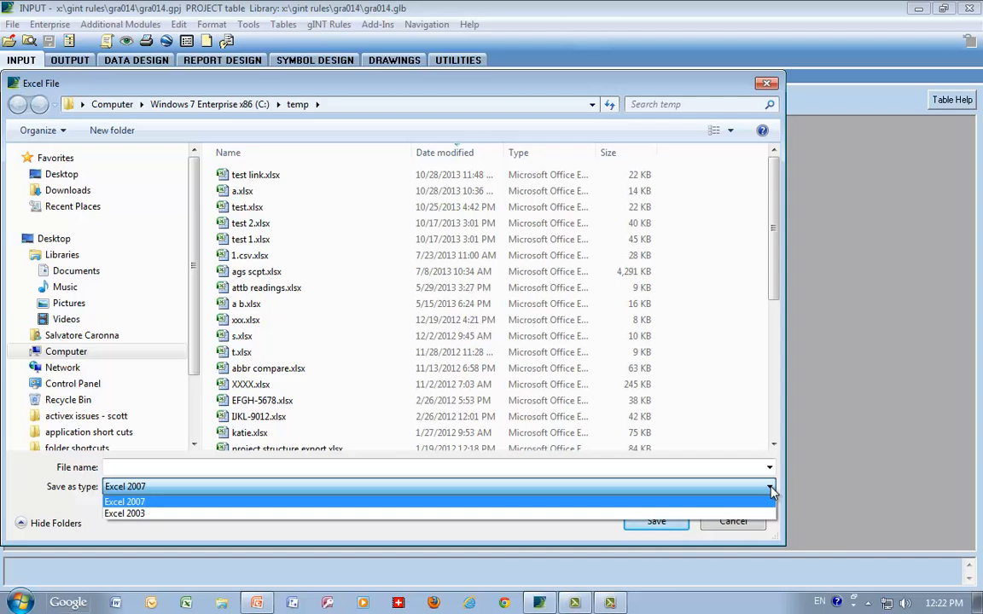
click(124, 486)
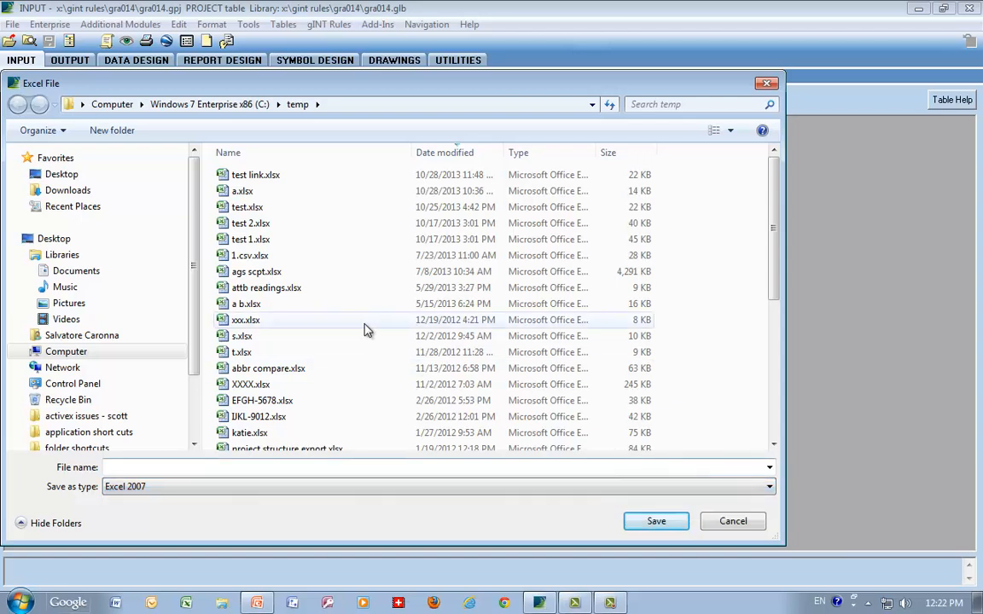
click(243, 191)
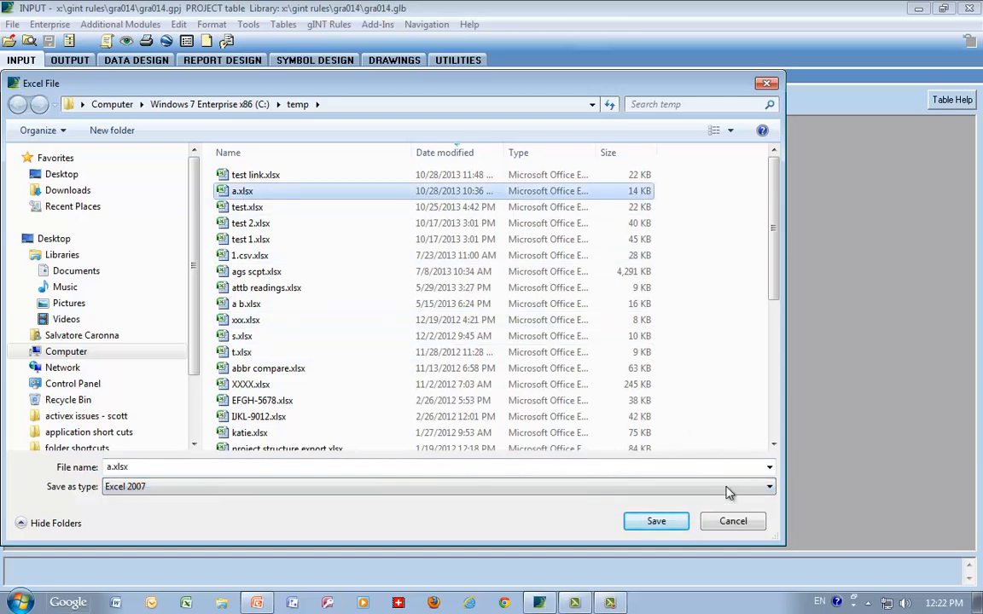
click(655, 522)
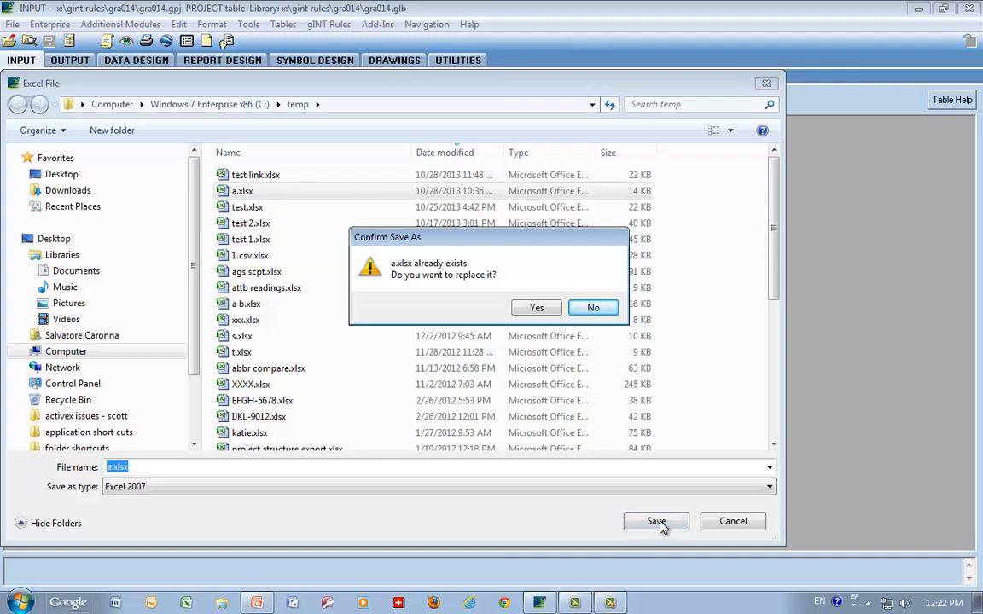
mouse_move(691, 502)
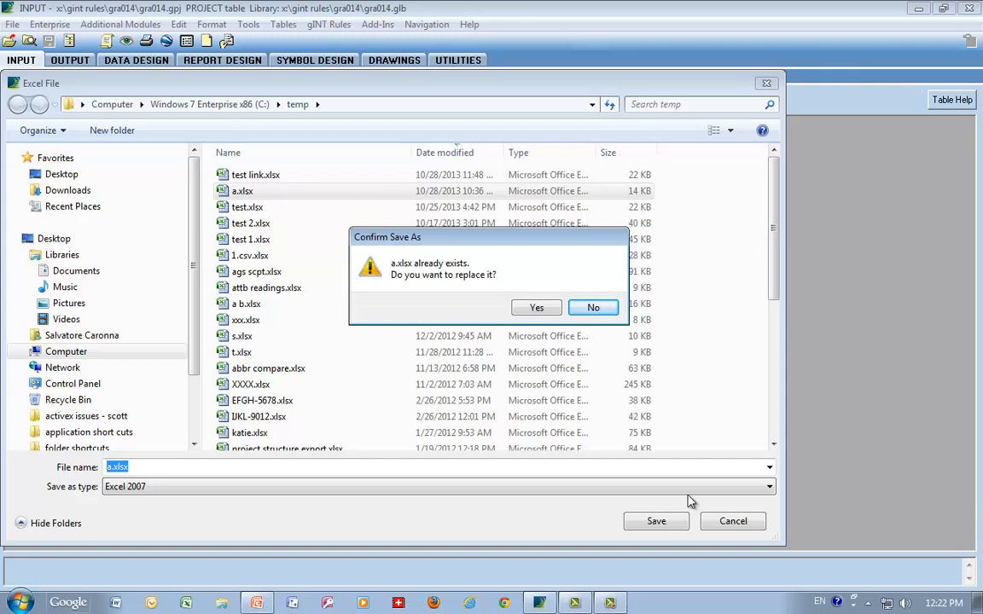
mouse_move(675, 481)
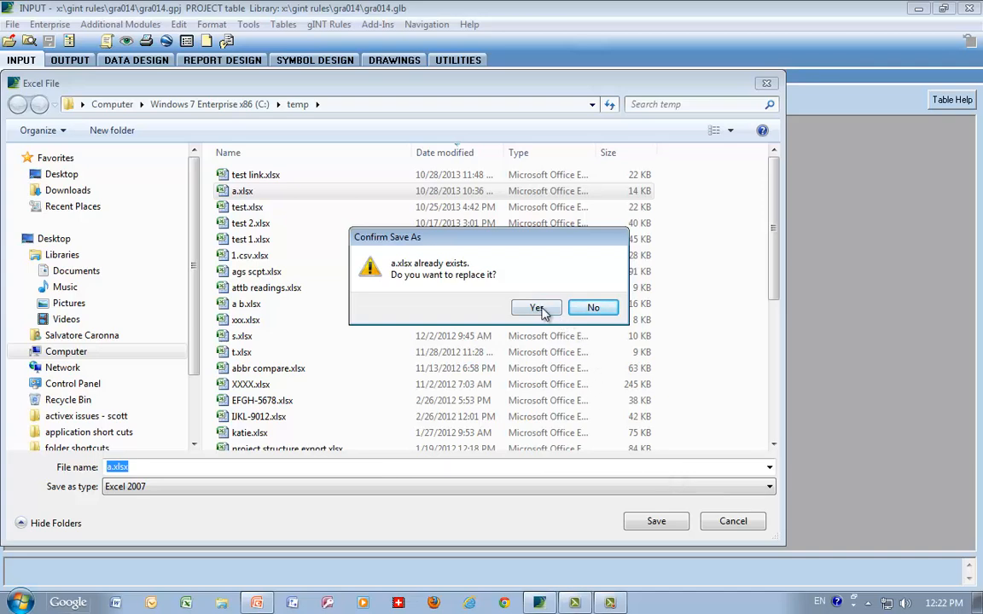
click(535, 307)
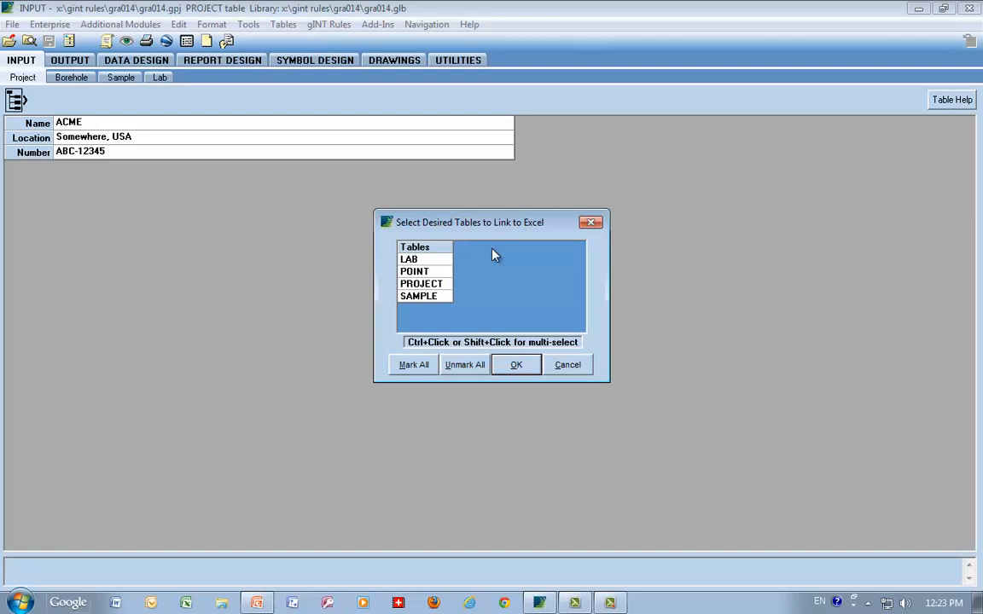
Mark all four tables and the GR014 sample and lab results query for linking.
click(413, 365)
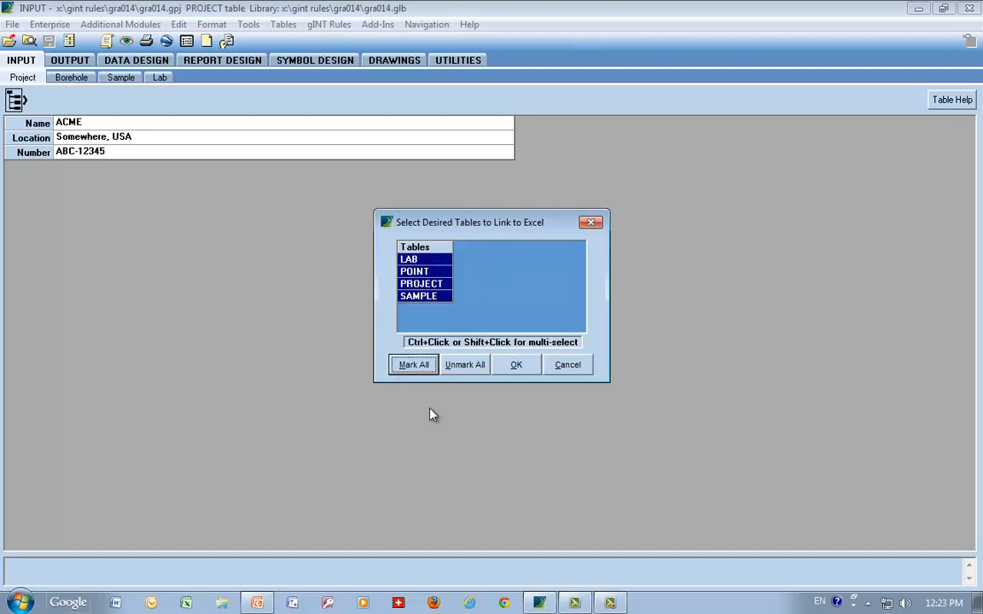
click(516, 365)
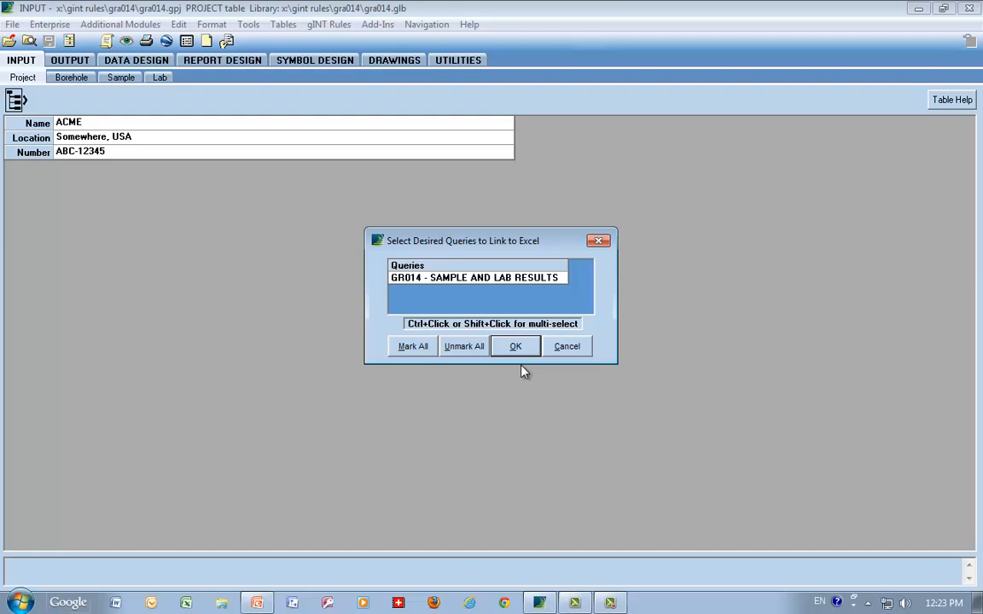
mouse_move(553, 356)
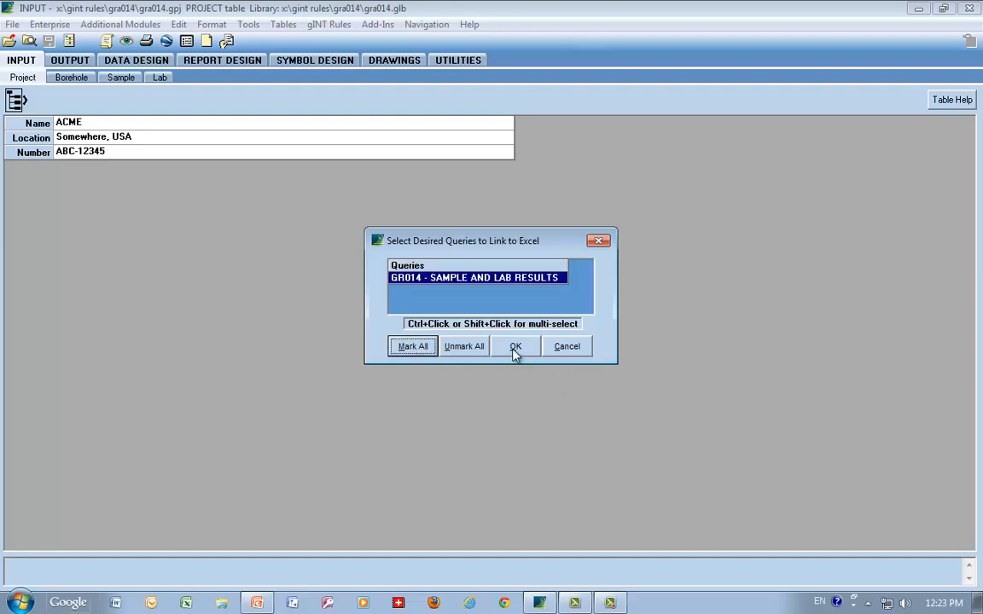
click(515, 345)
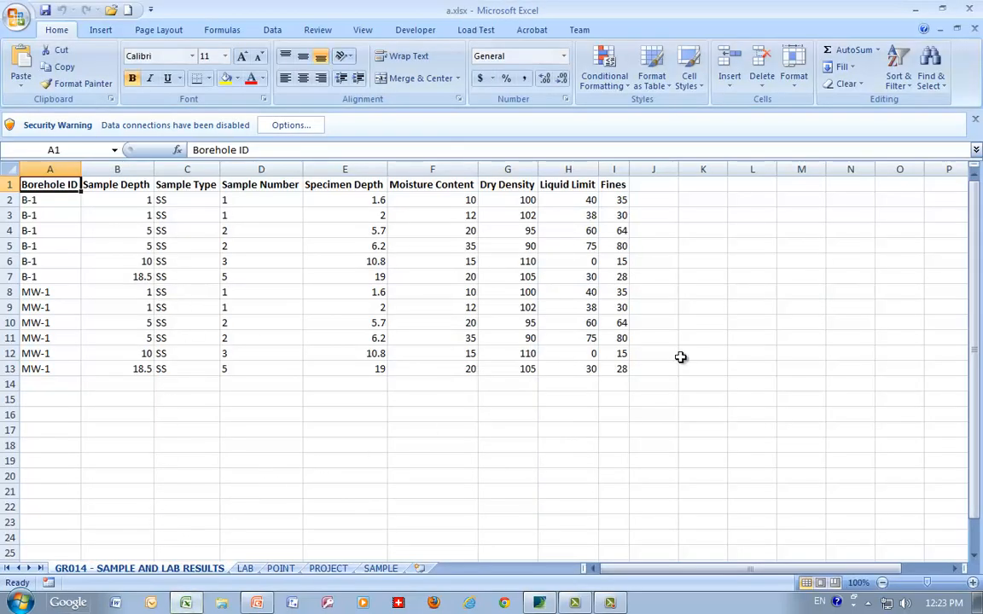
mouse_move(259, 582)
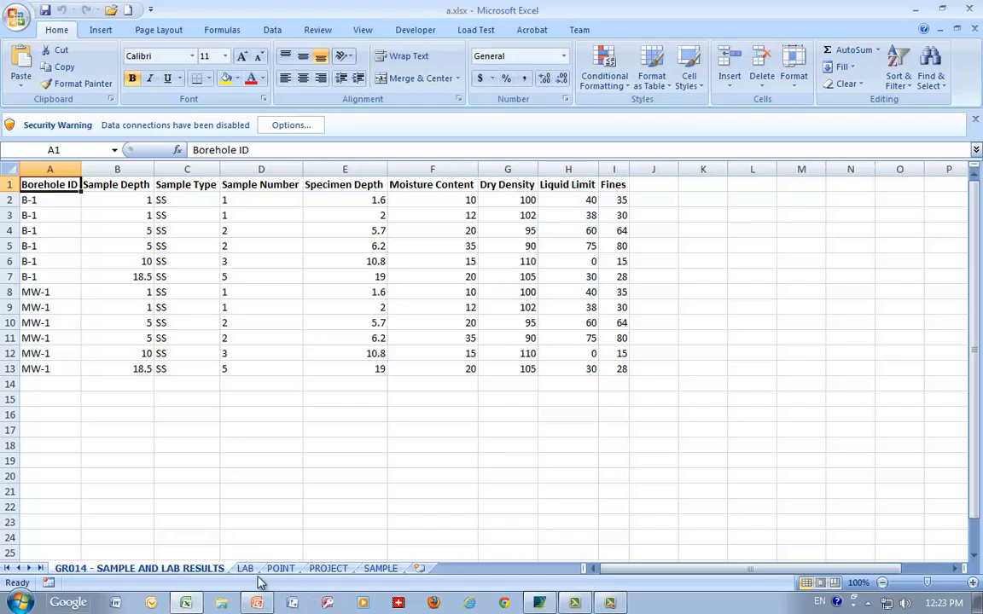
Select the Specimen Depth and Moisture Content block E5:F8 on the GR014 sheet to clear it.
click(280, 568)
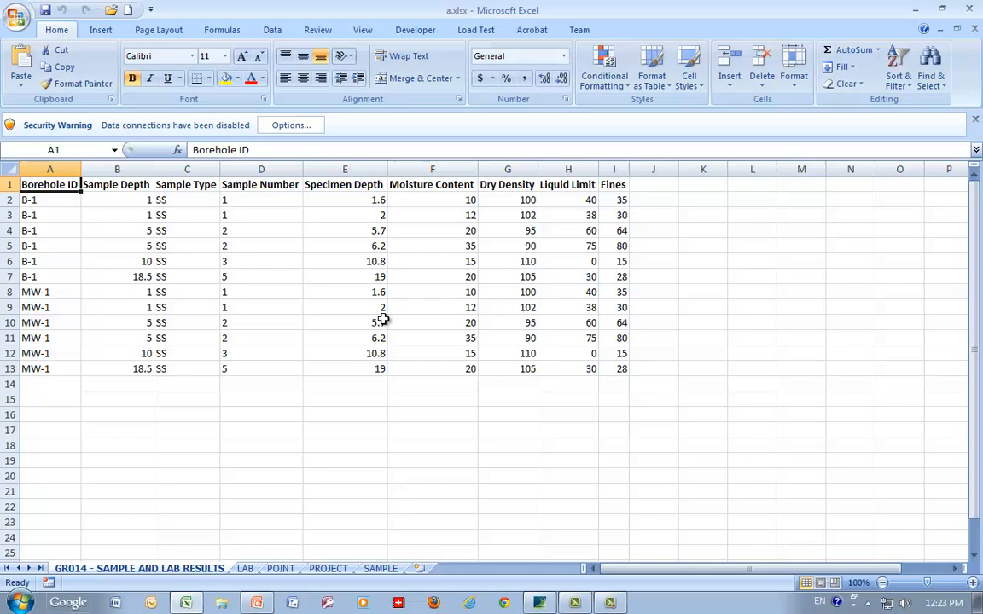
mouse_move(419, 266)
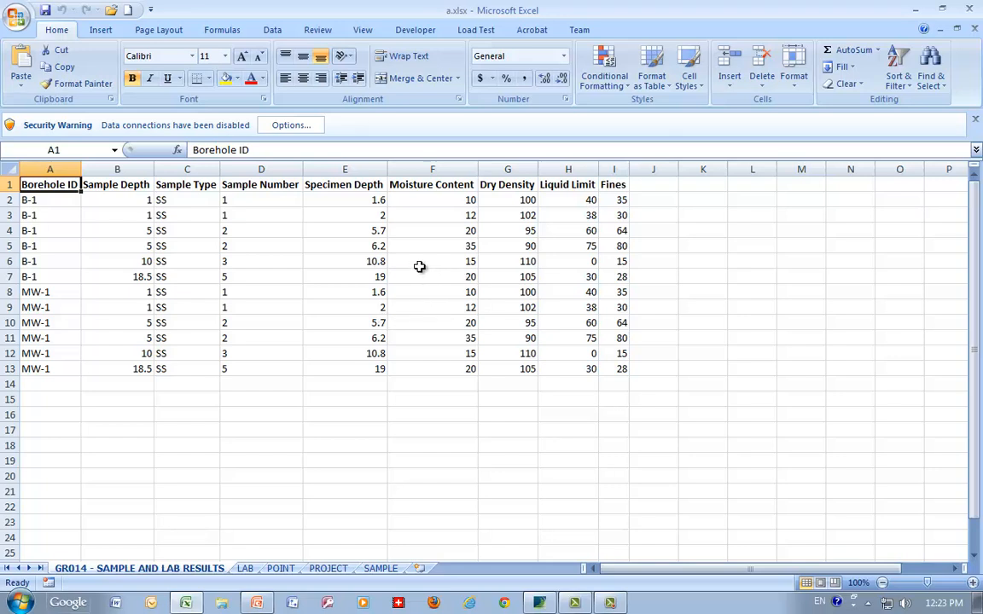
mouse_move(372, 246)
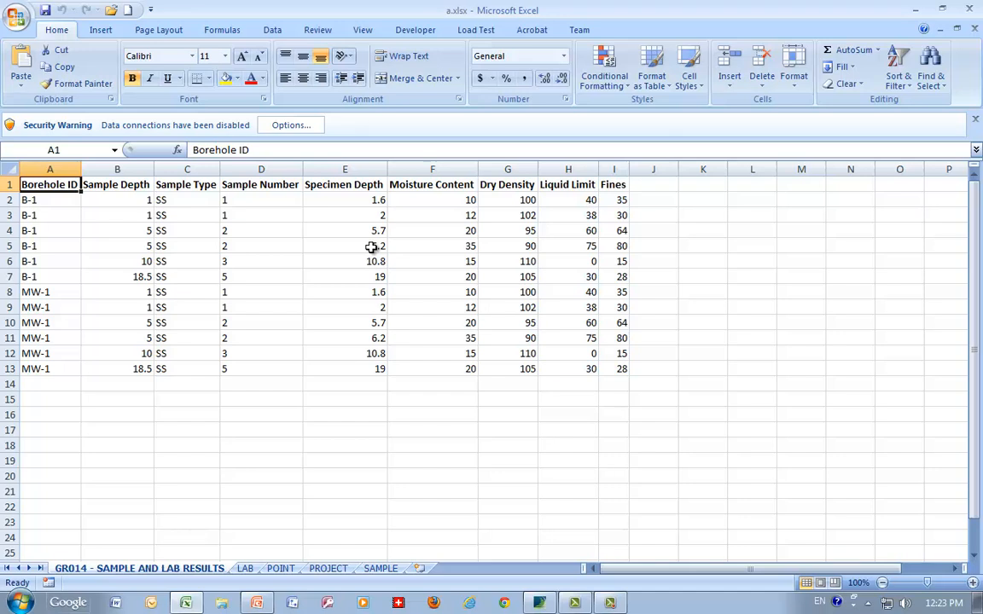
drag(371, 246, 461, 292)
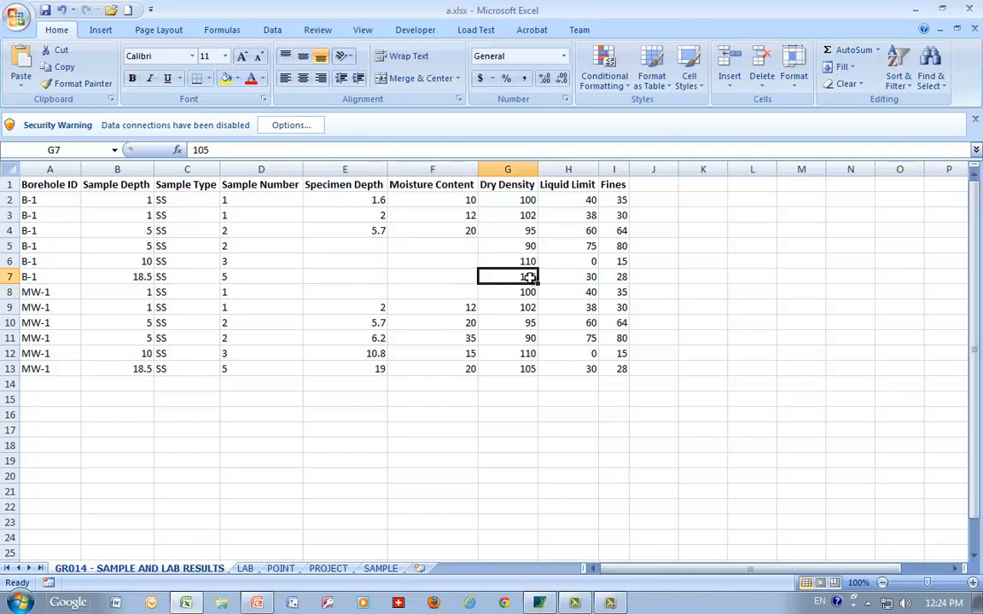
Overwrite a Dry Density cell with 23452345, then Refresh All to restore the gINT values.
text(23452345)
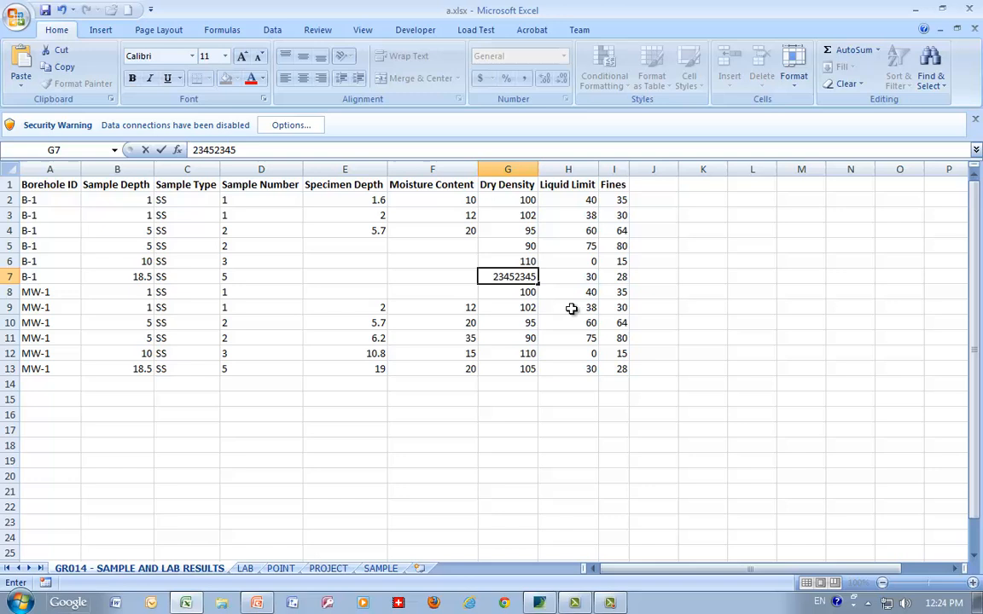
click(566, 276)
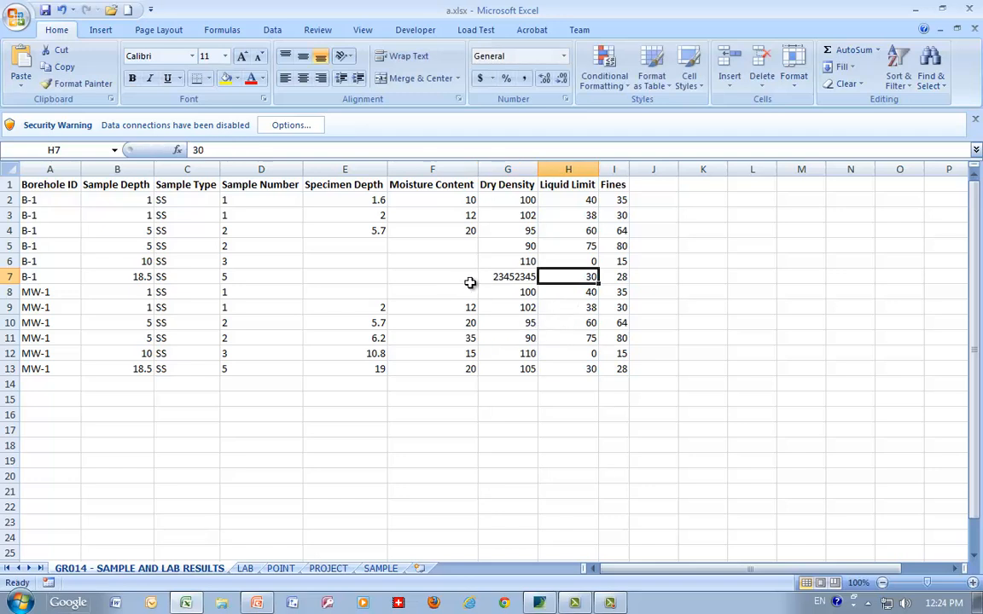
click(273, 29)
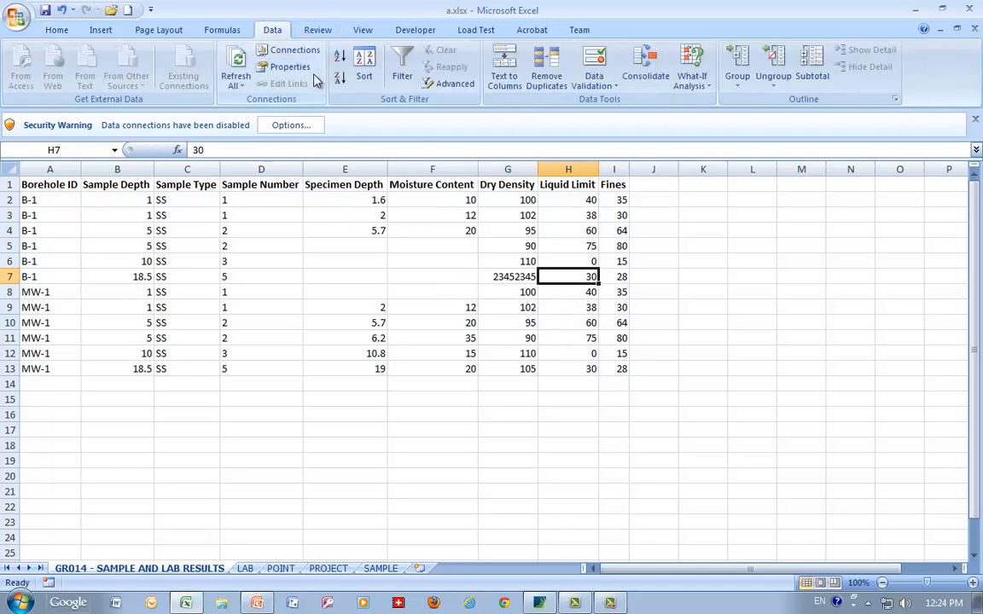
click(235, 64)
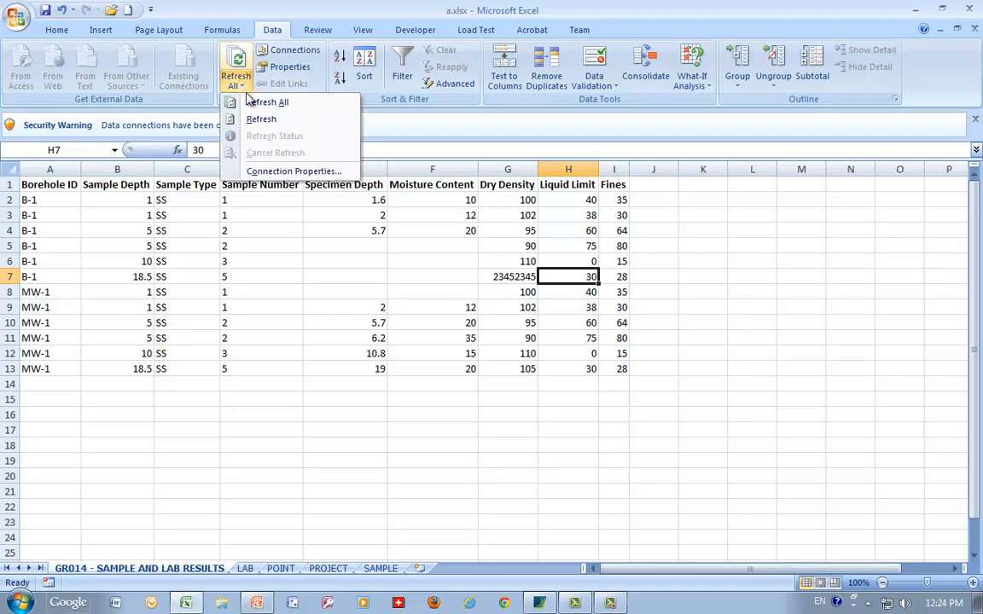
click(270, 102)
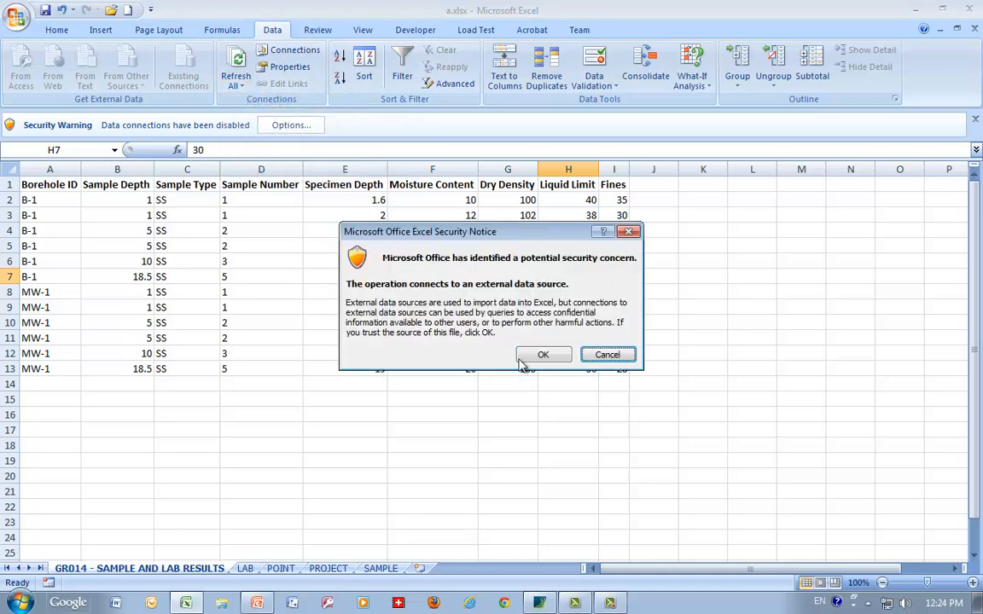
click(543, 353)
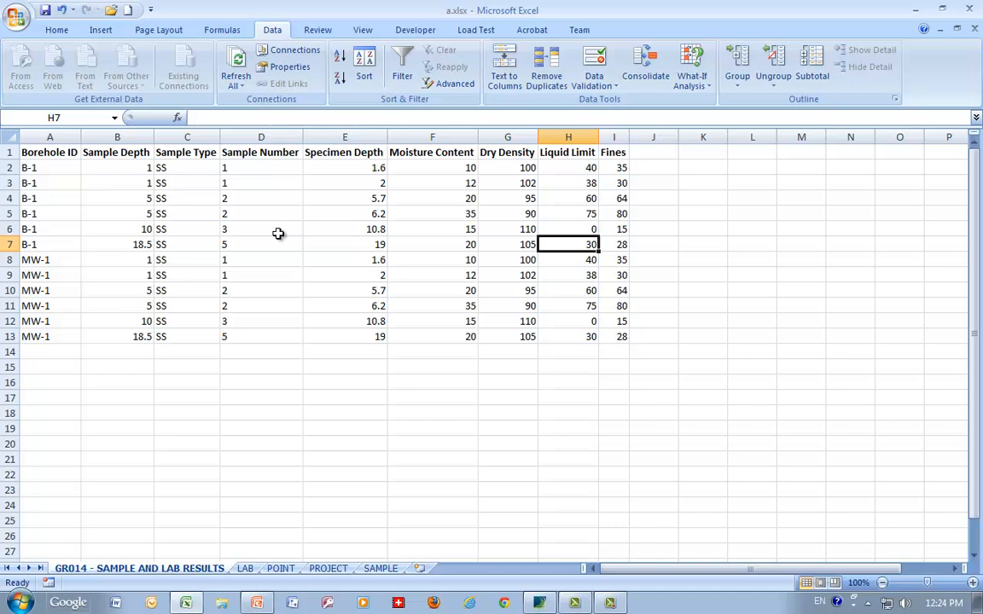
mouse_move(436, 276)
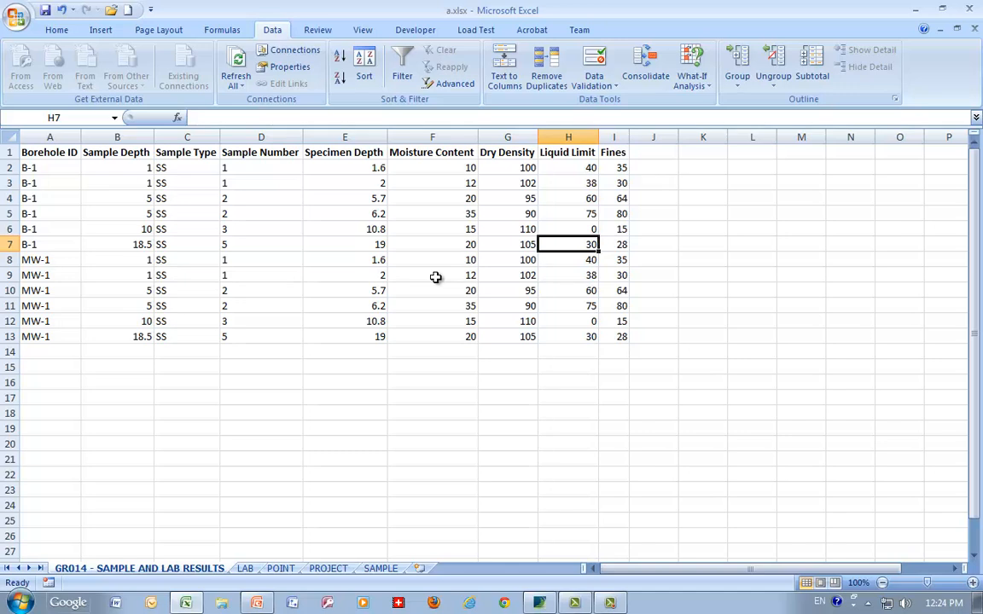
mouse_move(552, 597)
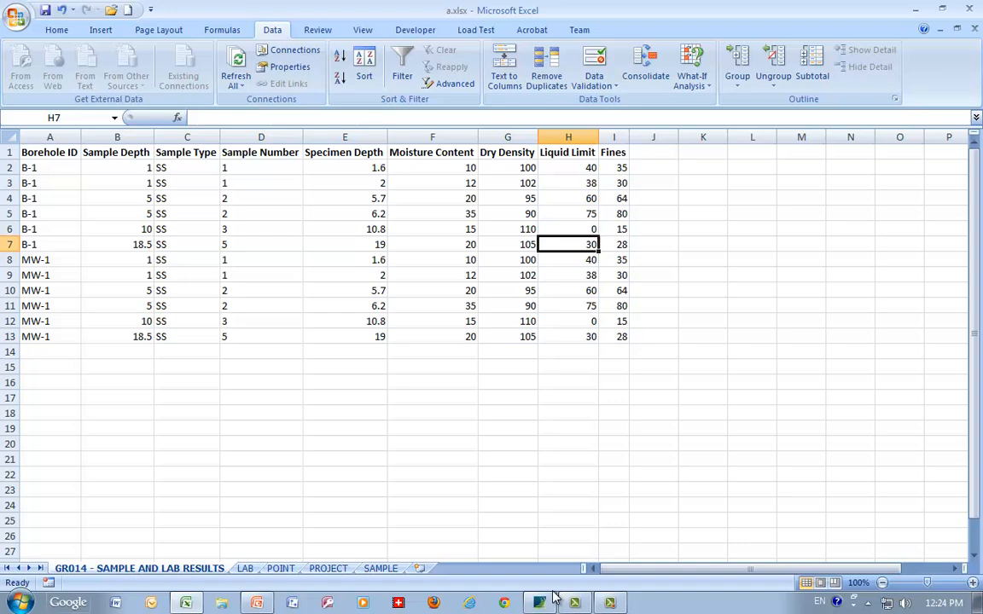
click(539, 603)
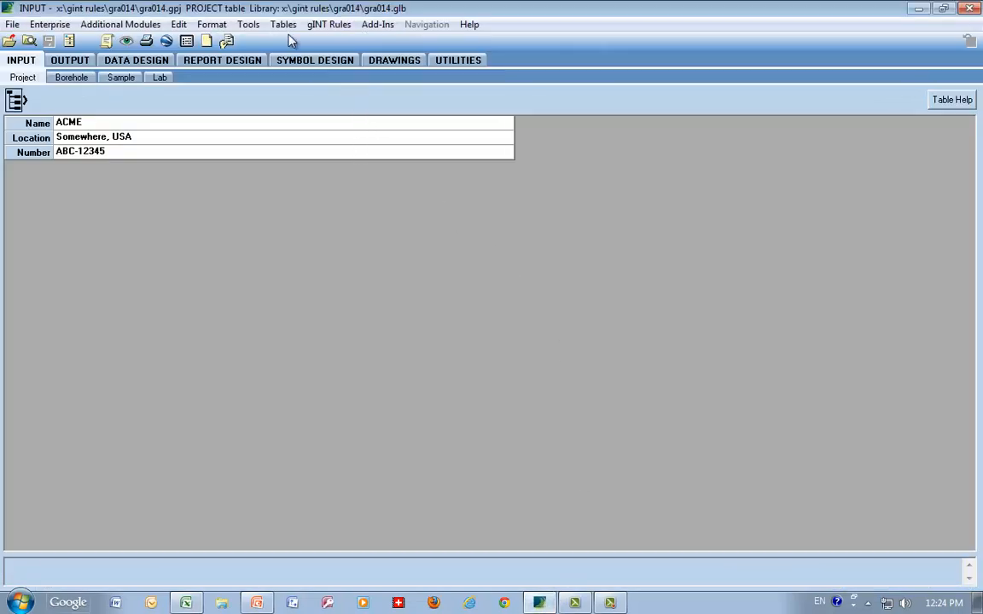
mouse_move(283, 24)
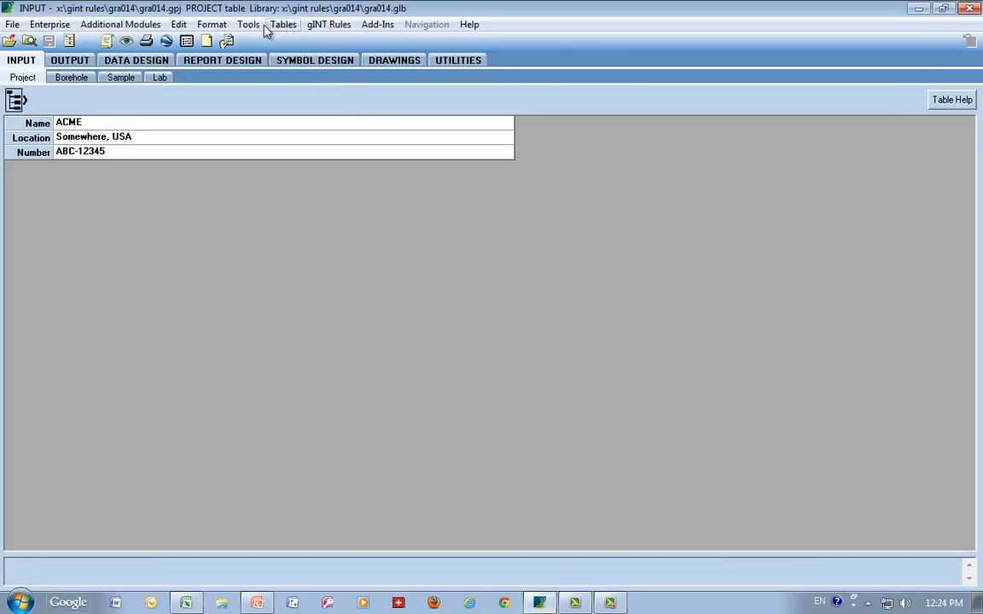
View the GR014 sample and lab results query's SQL from Tools > Queries, then cancel out.
click(249, 24)
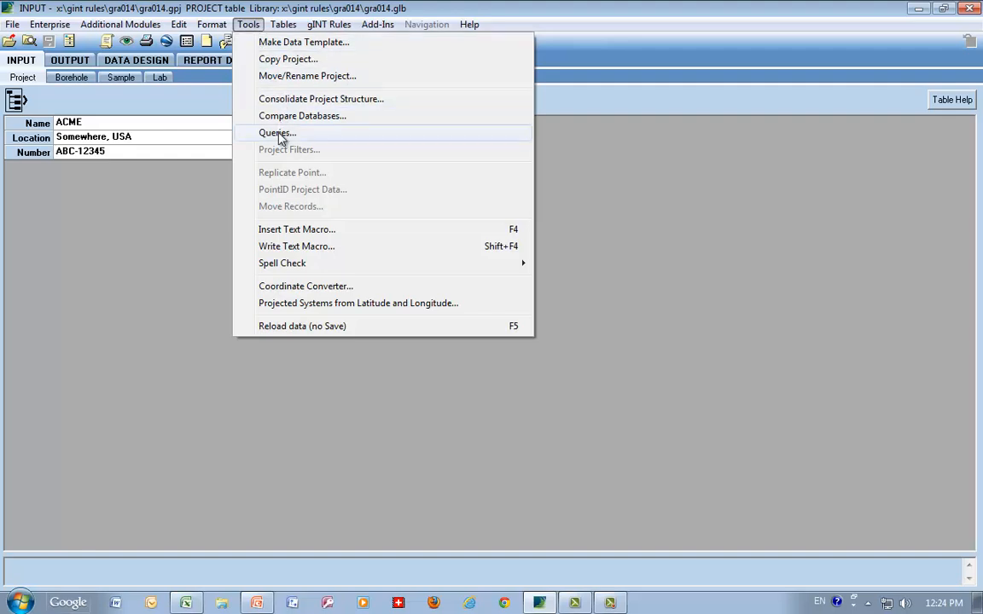
click(277, 133)
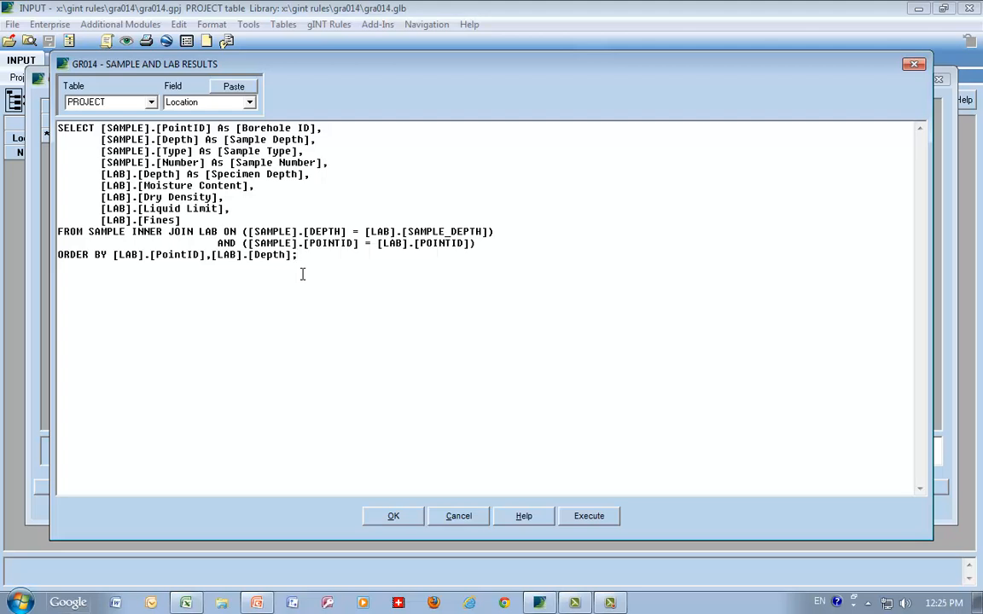
mouse_move(478, 535)
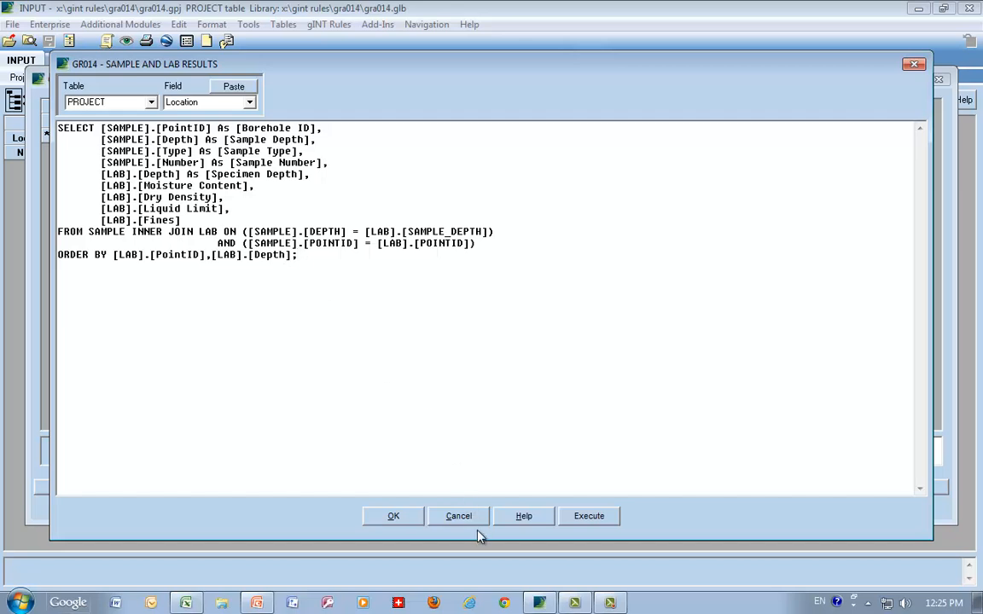
mouse_move(399, 468)
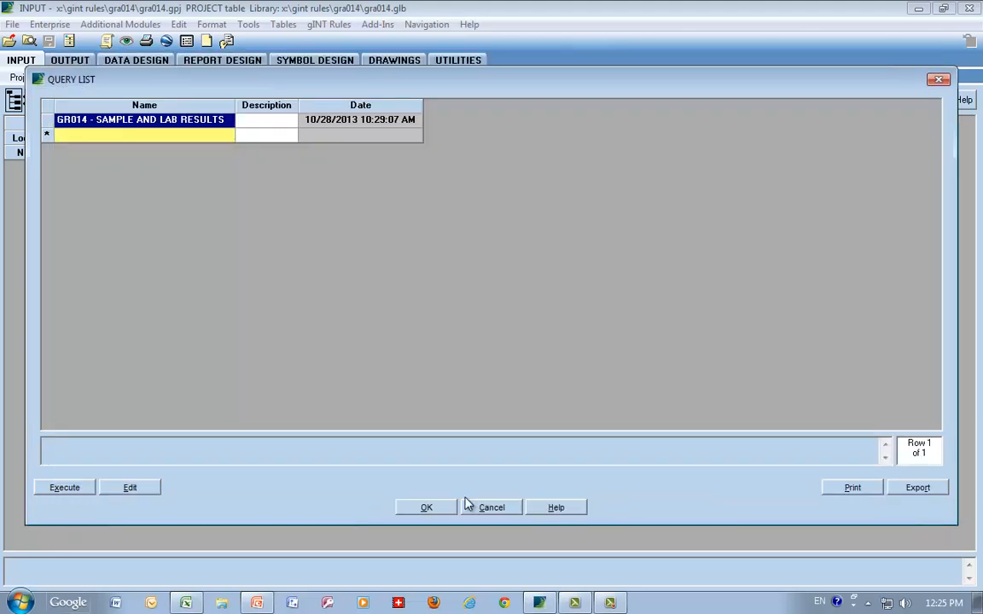
click(427, 507)
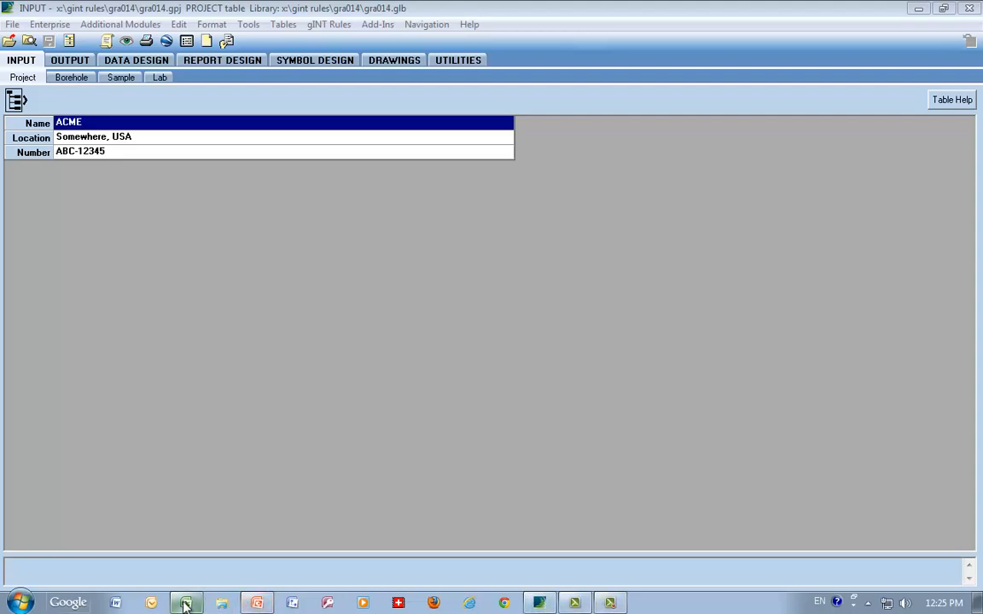
Bring the Excel workbook with the exported query results back to the front.
click(185, 604)
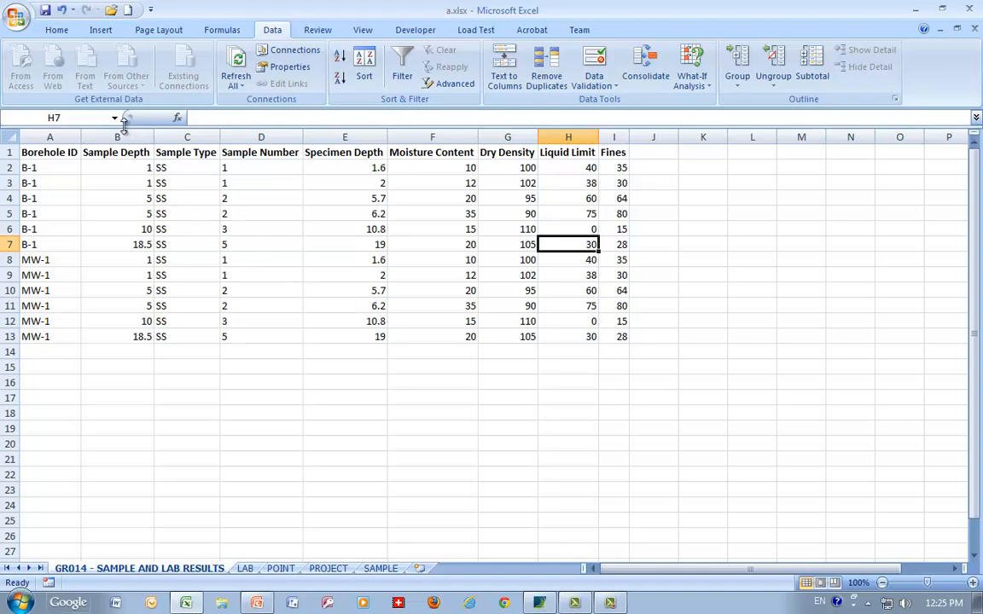
Jump to the B_Liquid_Limit named column range from the Name Box.
click(116, 117)
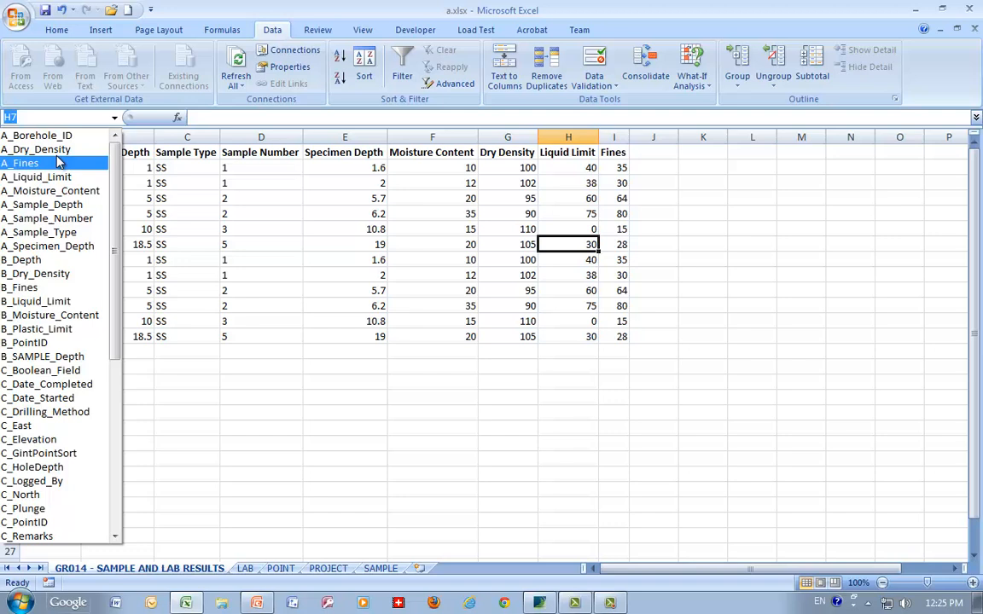
click(48, 219)
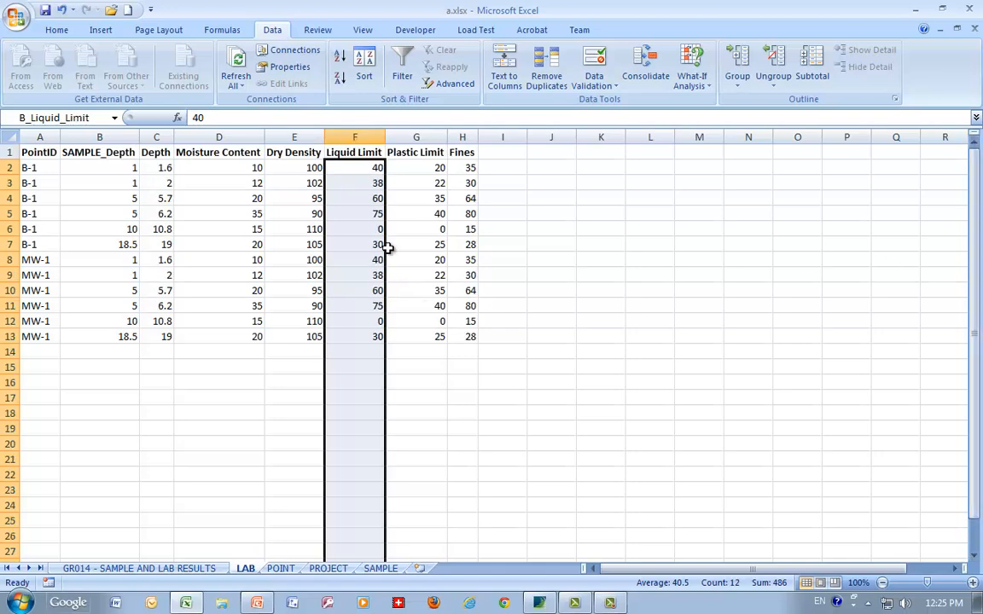
mouse_move(314, 476)
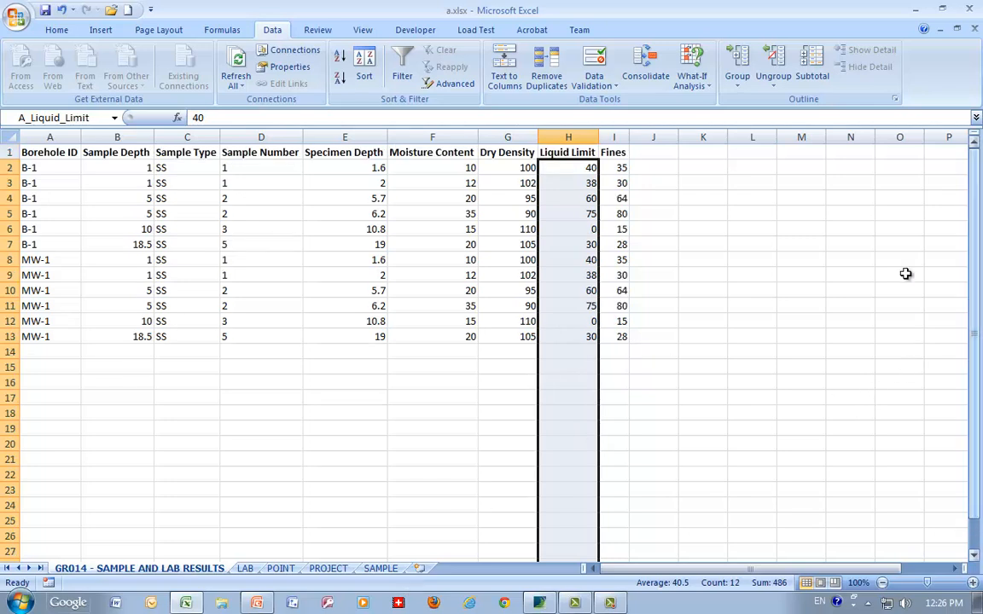
mouse_move(679, 237)
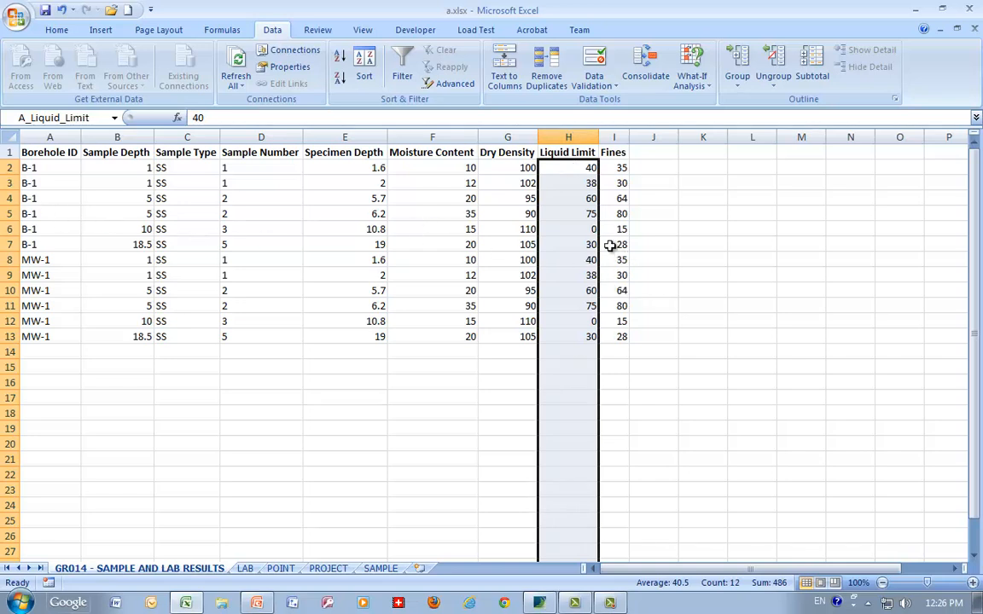
mouse_move(580, 266)
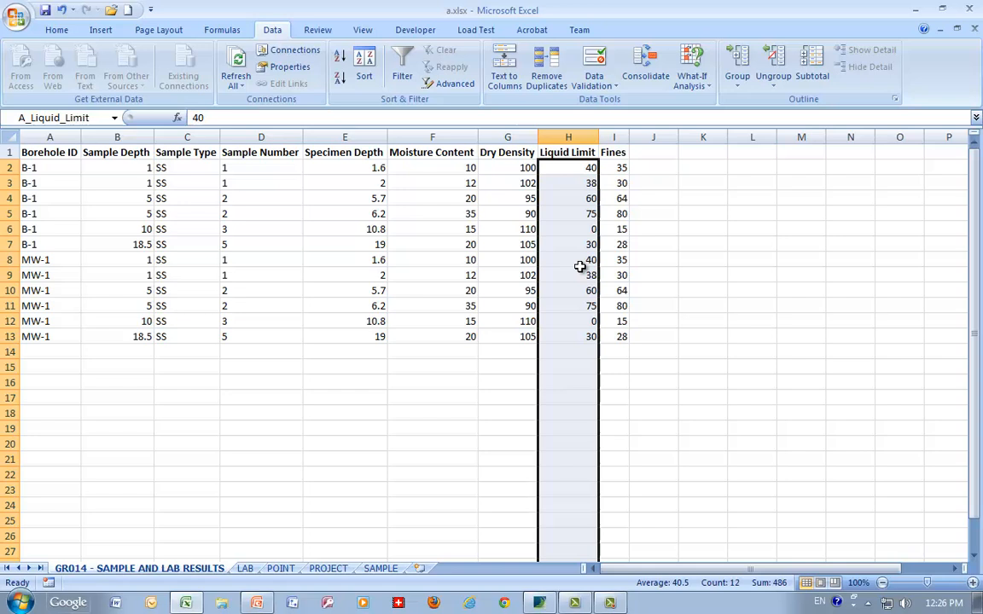
mouse_move(583, 303)
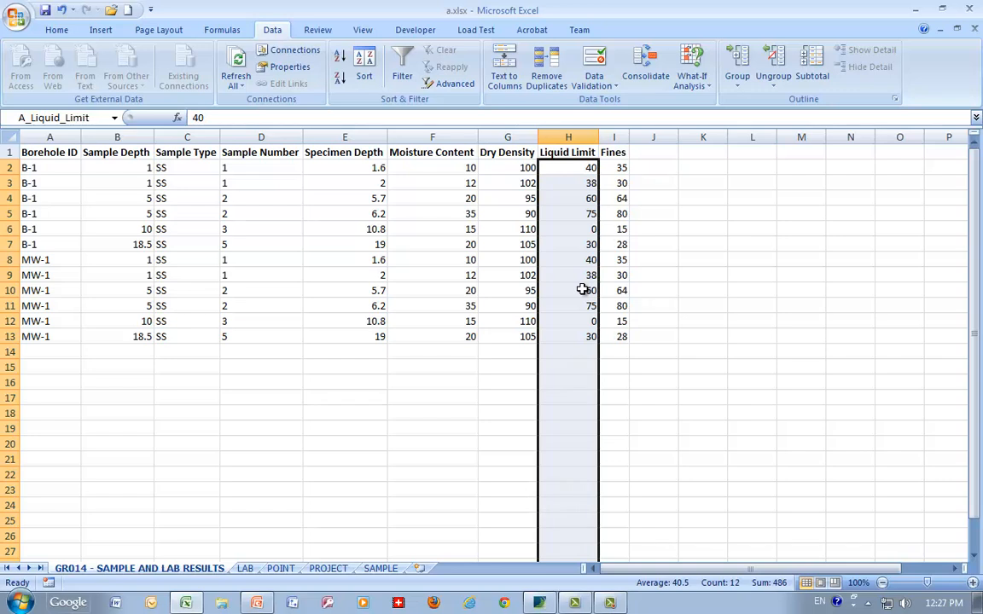
mouse_move(577, 442)
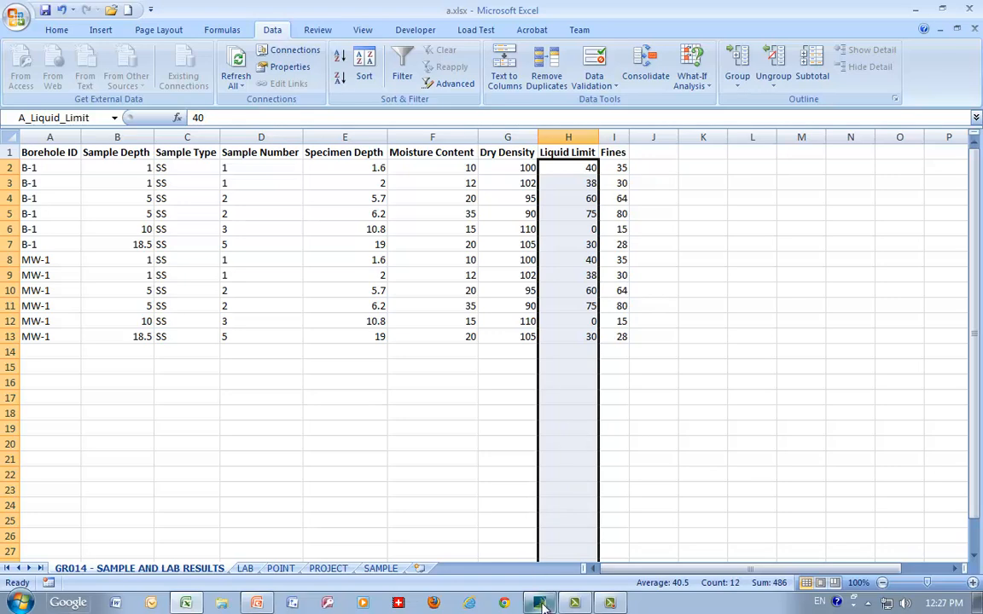
Switch from Excel back to the gINT project window.
click(539, 604)
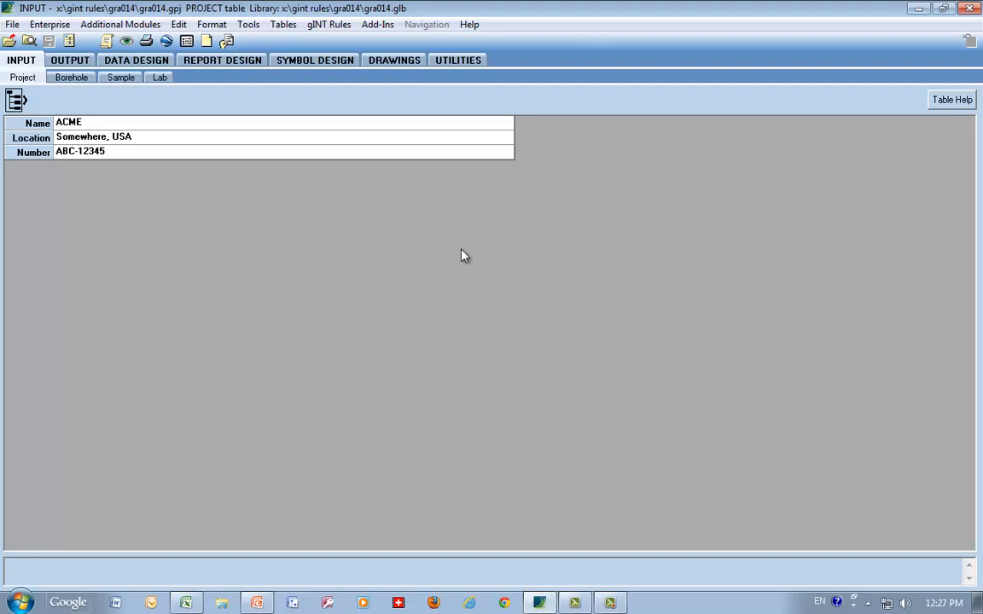
mouse_move(394, 186)
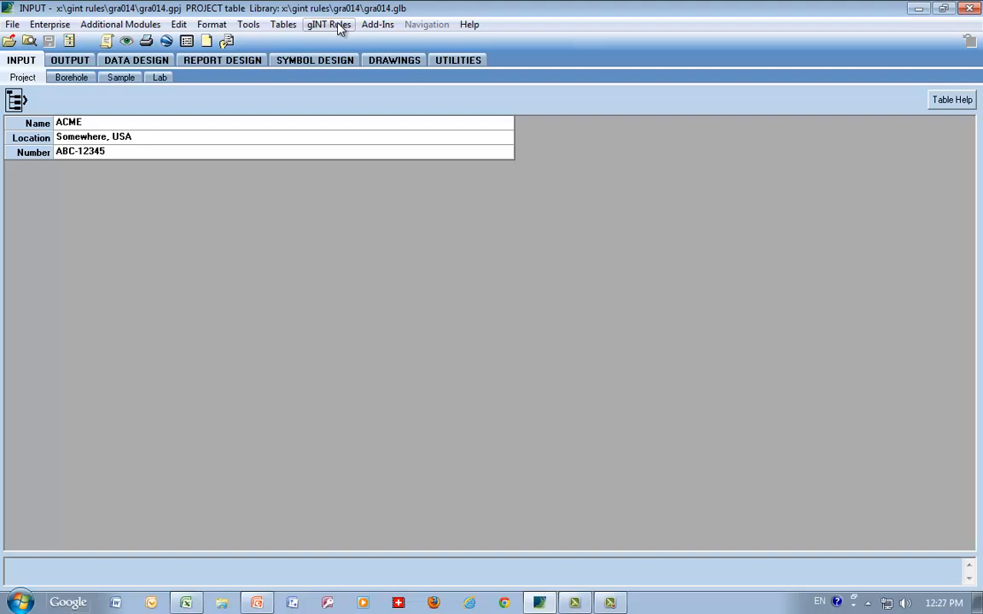
Open the GRA014 rules code and search for 300 to locate the 30000 range-size constant.
click(328, 24)
text(300)
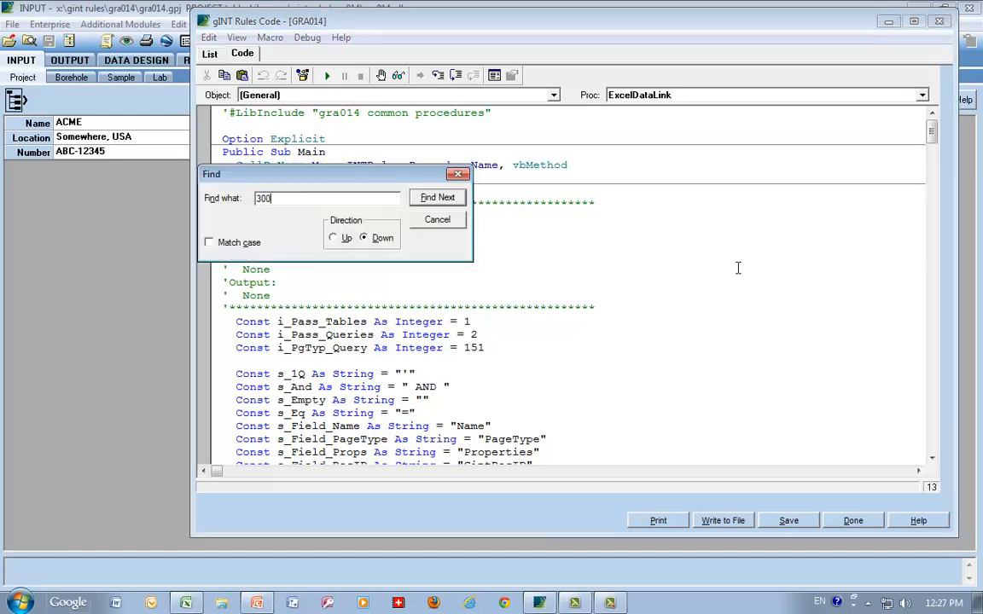
click(437, 198)
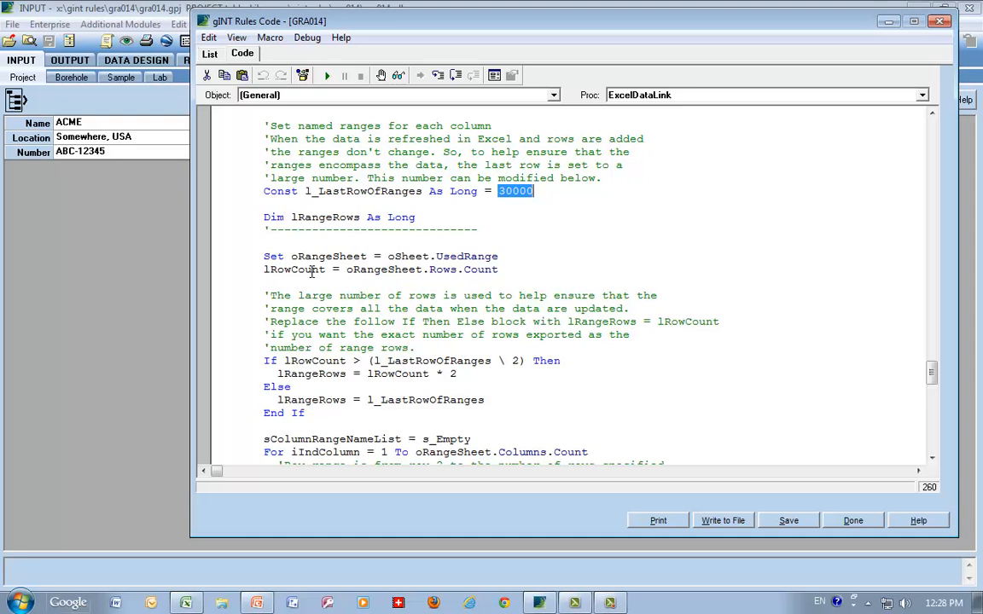
Highlight lRowCount and the l_LastRowOfRanges constant of 30000, then return to the module list.
double_click(294, 269)
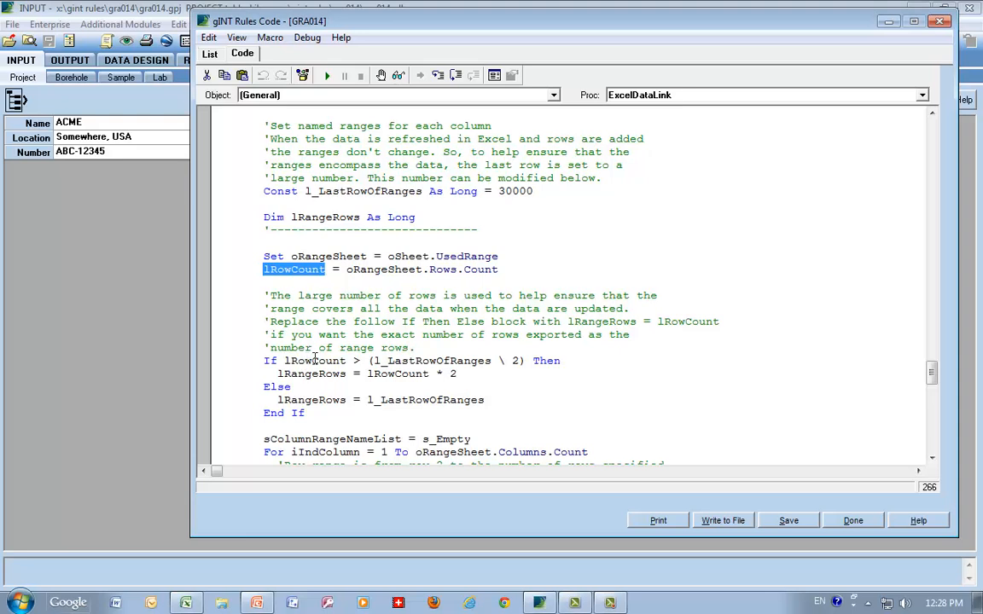
mouse_move(493, 356)
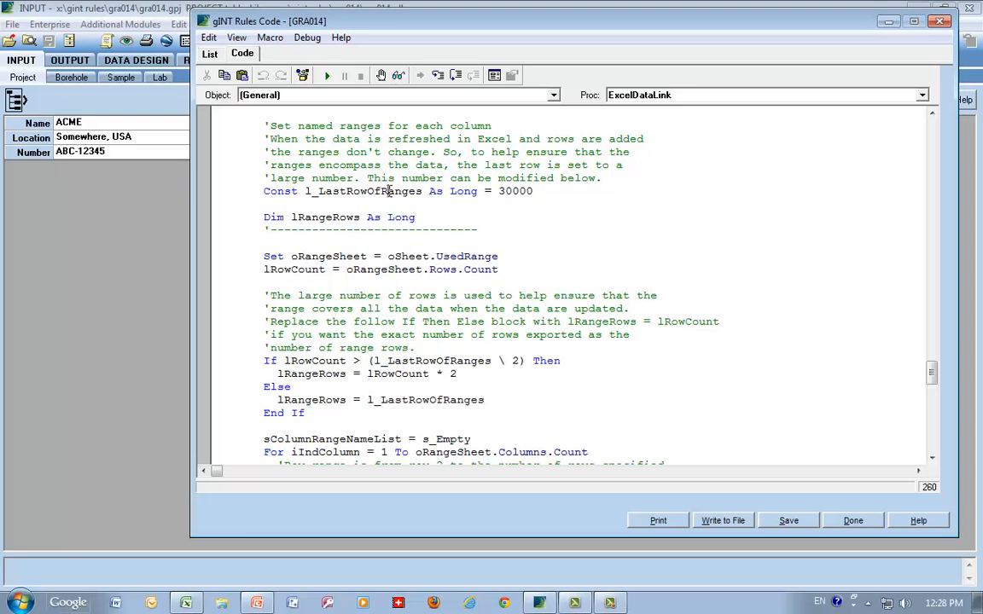
double_click(362, 191)
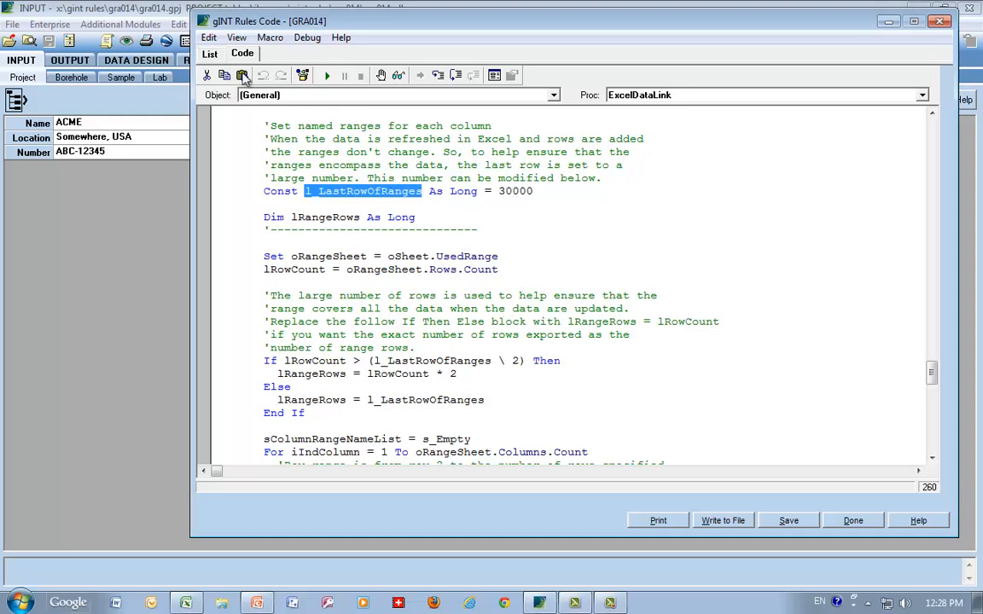
click(208, 53)
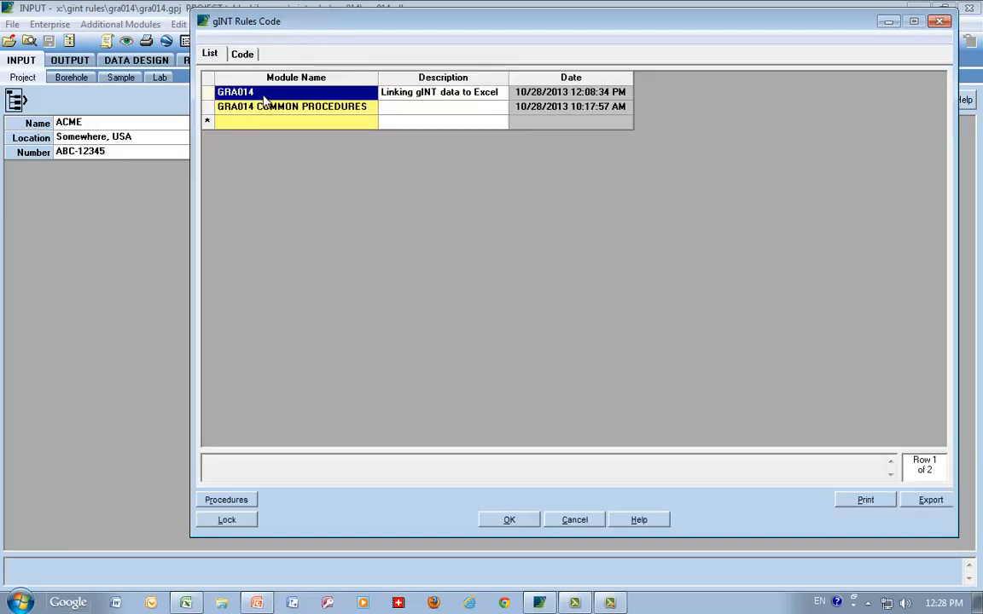
Reopen the GRA014 code, highlight ExcelDataLink and read down to the project-tables section.
click(242, 52)
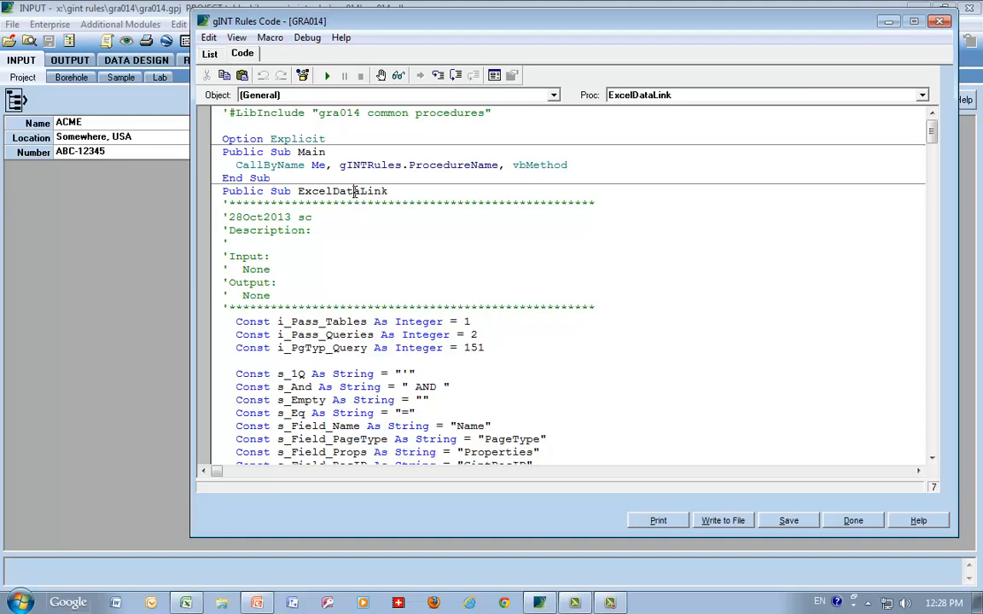
double_click(341, 191)
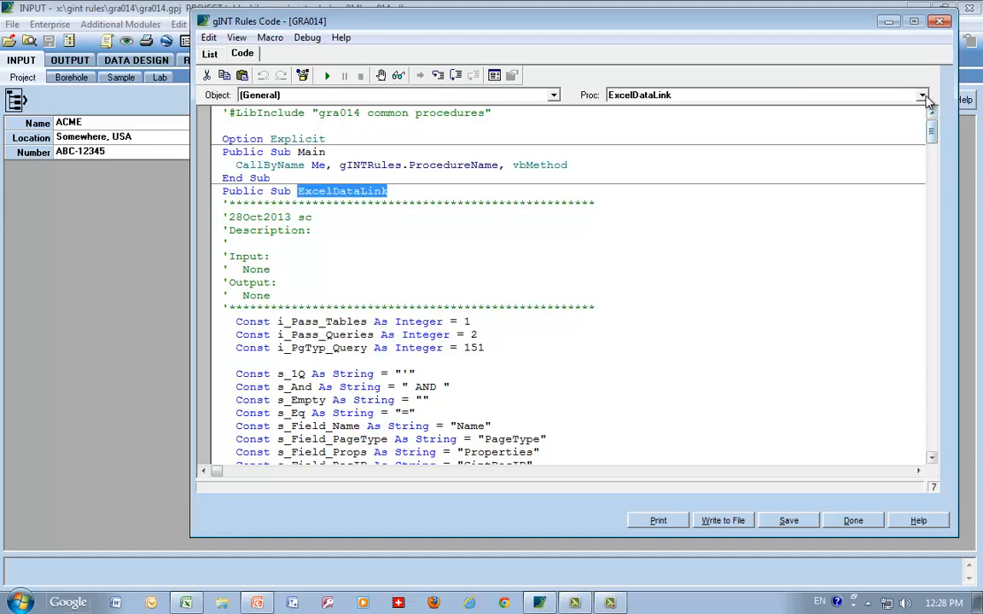
scroll(down, 3)
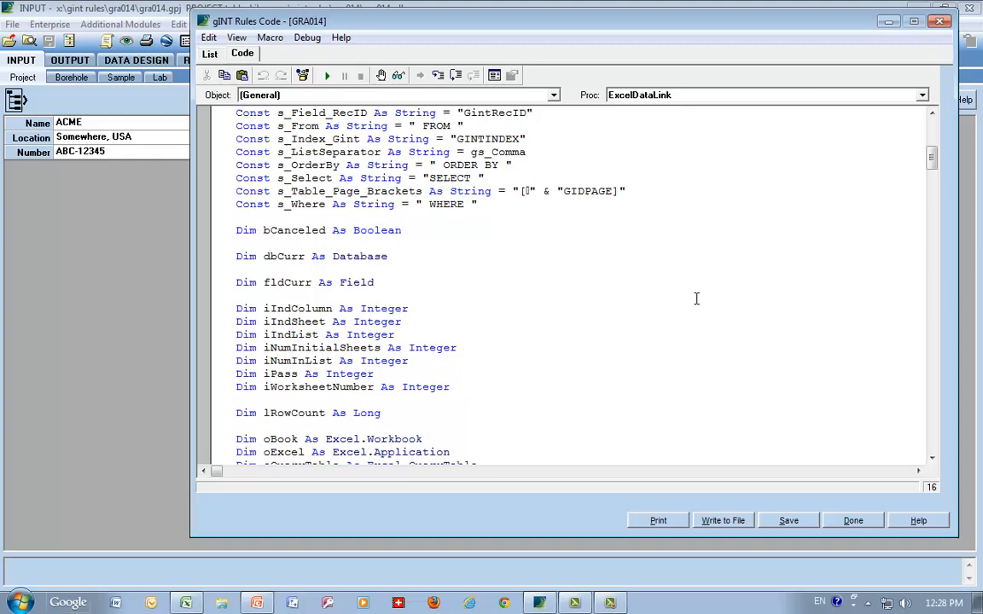
scroll(down, 3)
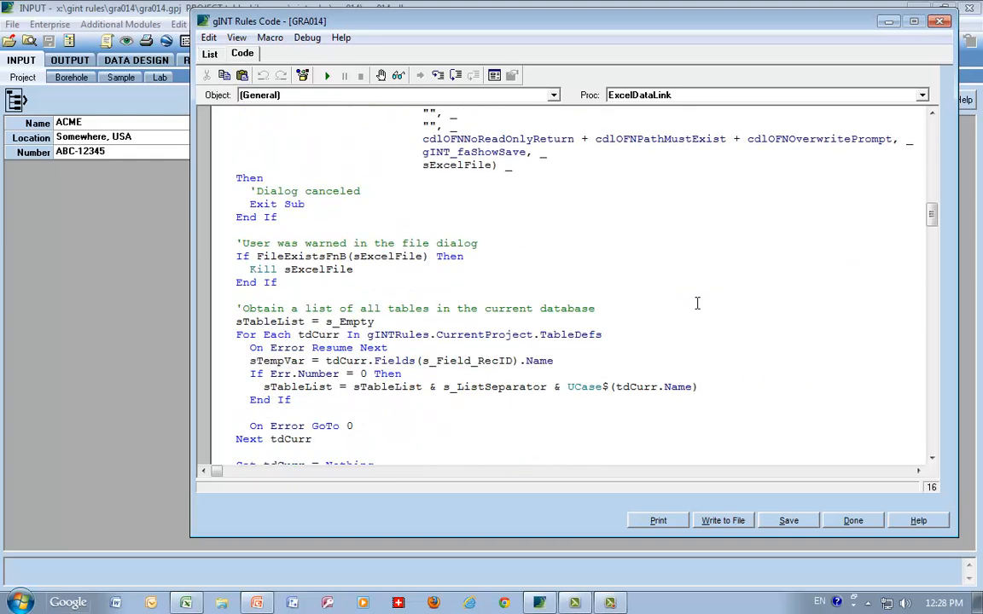